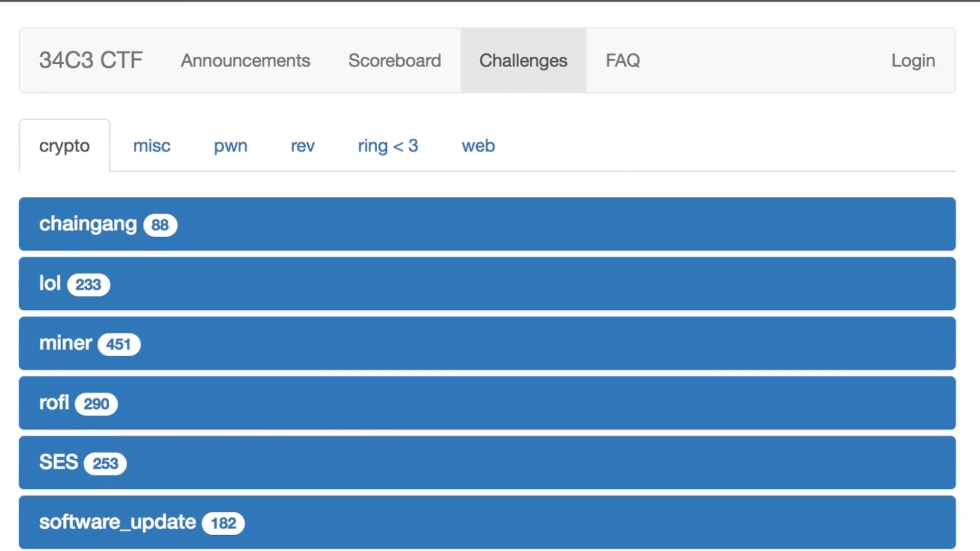
Expand the software_update crypto challenge and select its connection details
click(114, 523)
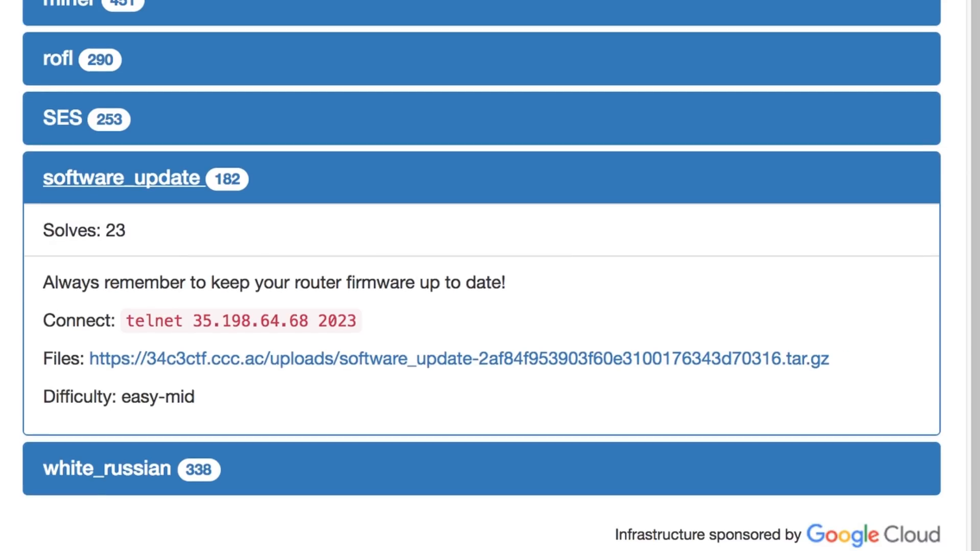
drag(194, 259, 531, 307)
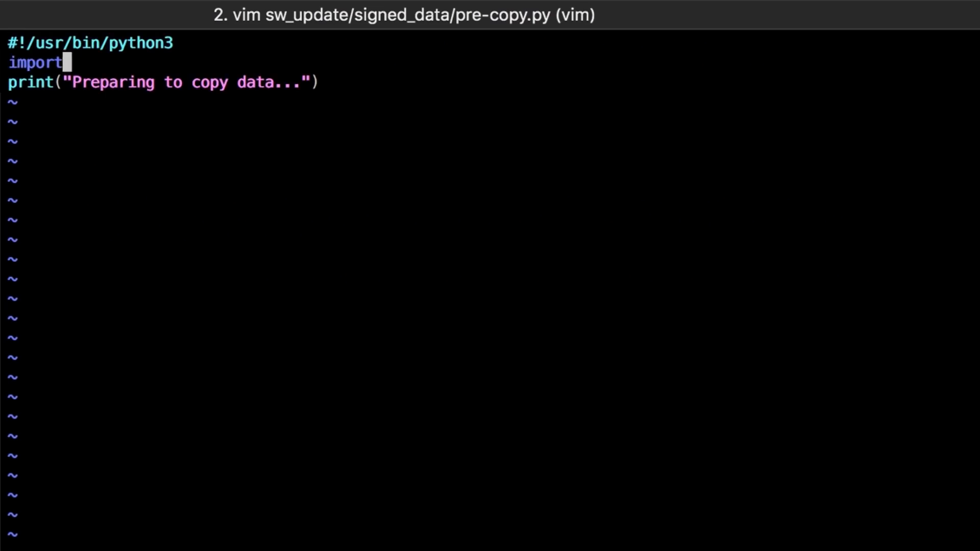
Add 'os' to the import line in pre-copy.py
text(os)
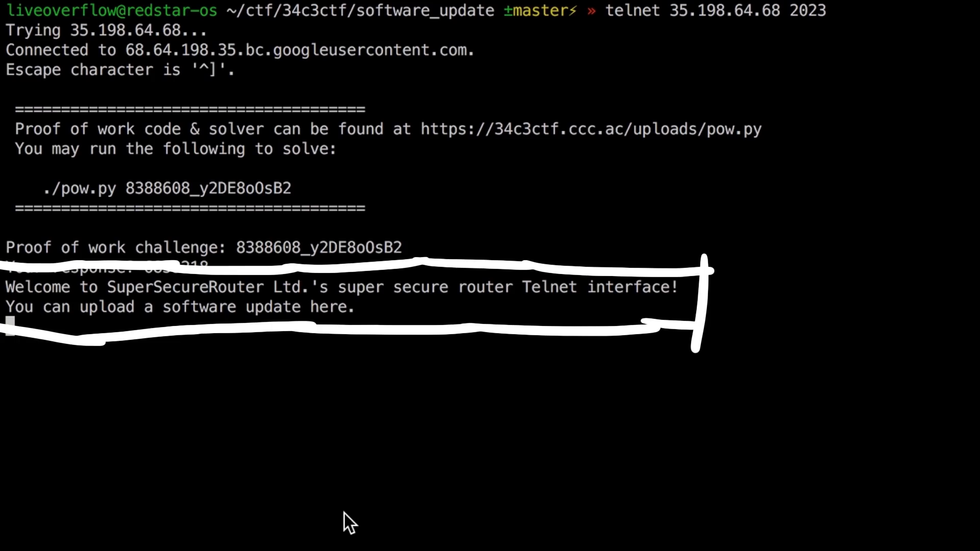
Enter 'as' as test input in the telnet session to the challenge server
text(asdasdasd)
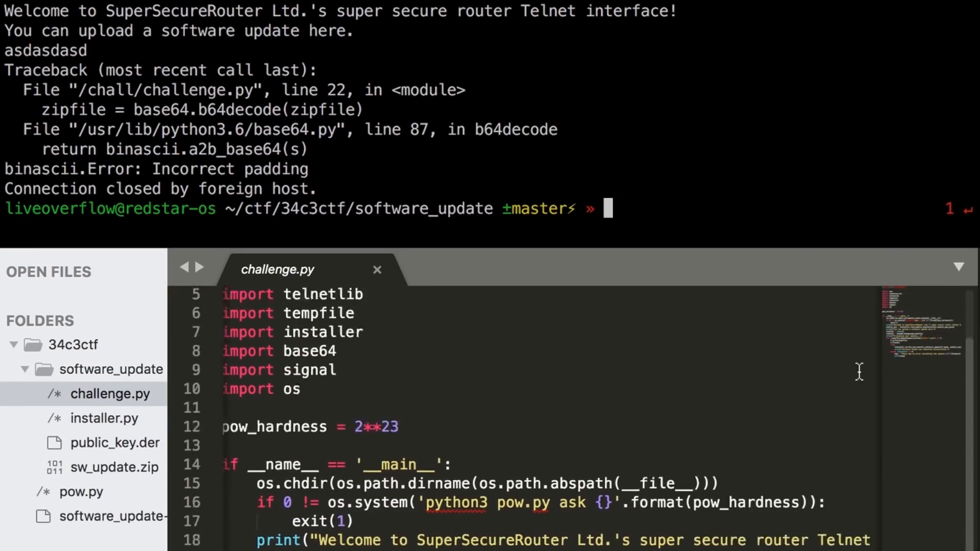
Scroll through challenge.py and installer.py to the zip size-limit checks
scroll(down, 3)
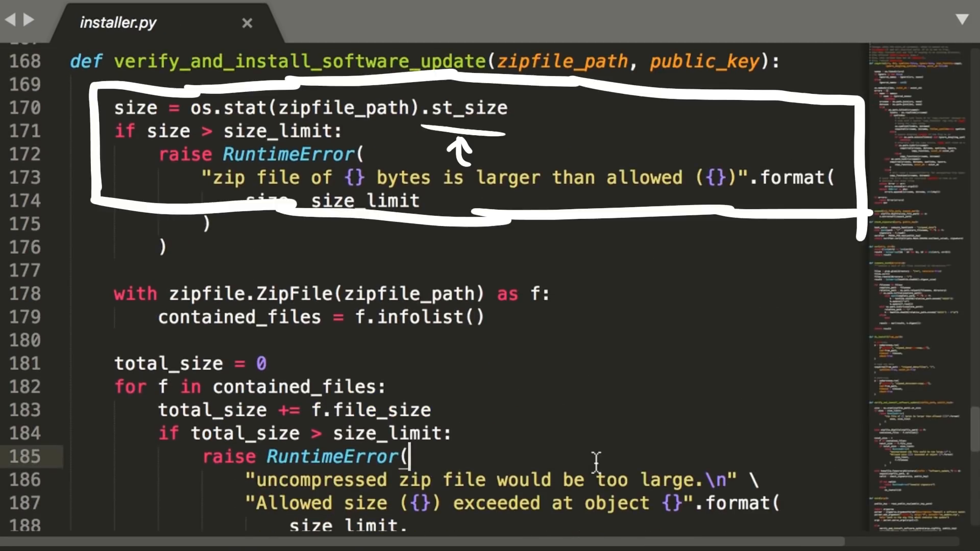
drag(75, 144, 87, 300)
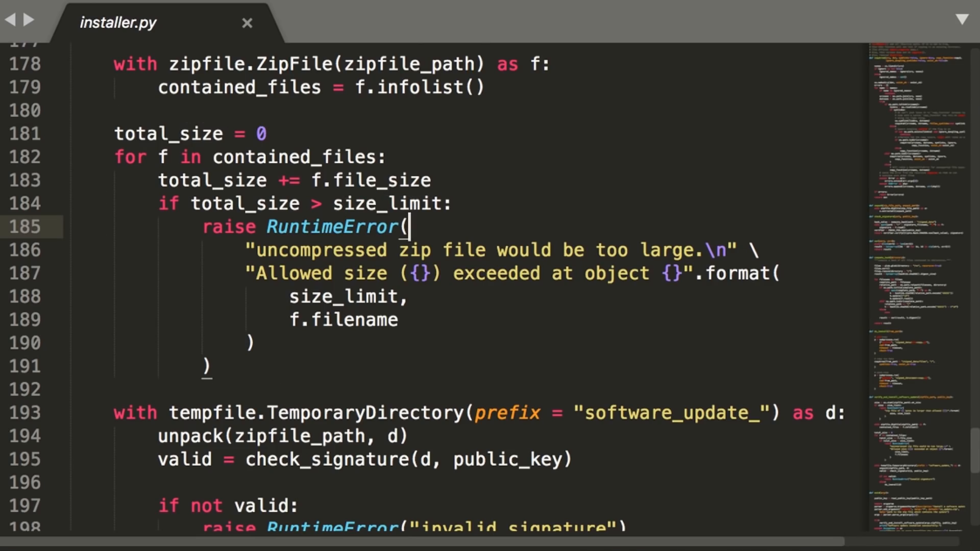
scroll(down, 3)
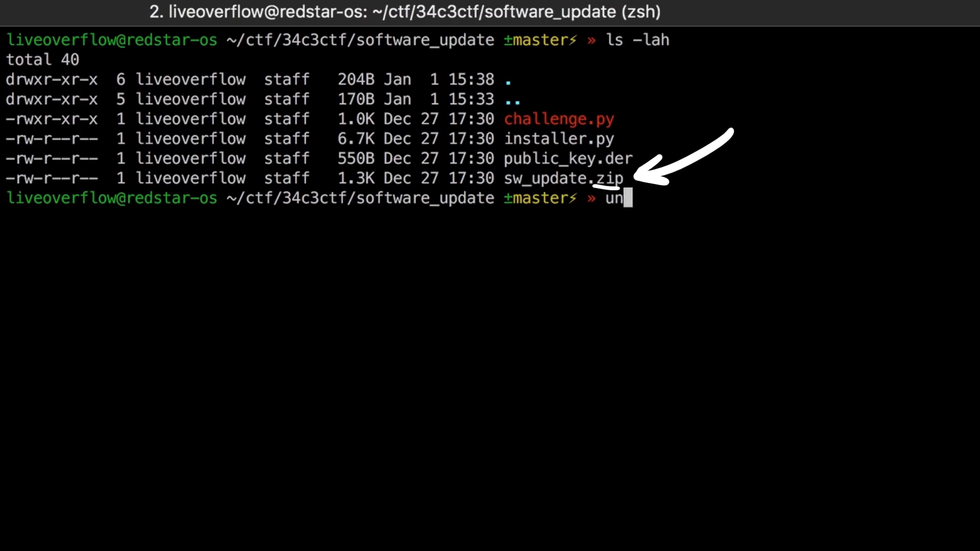
Extract sw_update.zip with unzip
text(zip sw_update.zip)
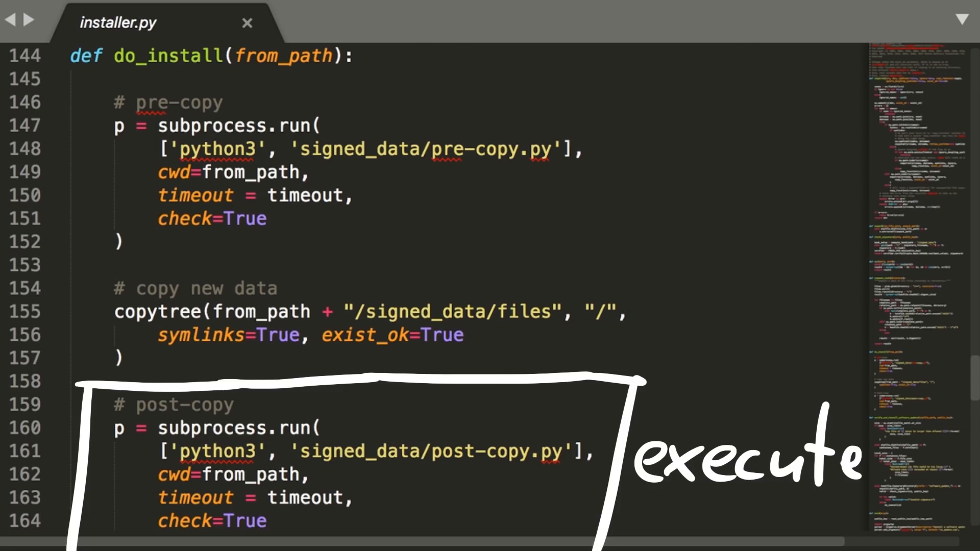
Scroll installer.py past do_install and jump to compute_hash from check_signature
scroll(down, 3)
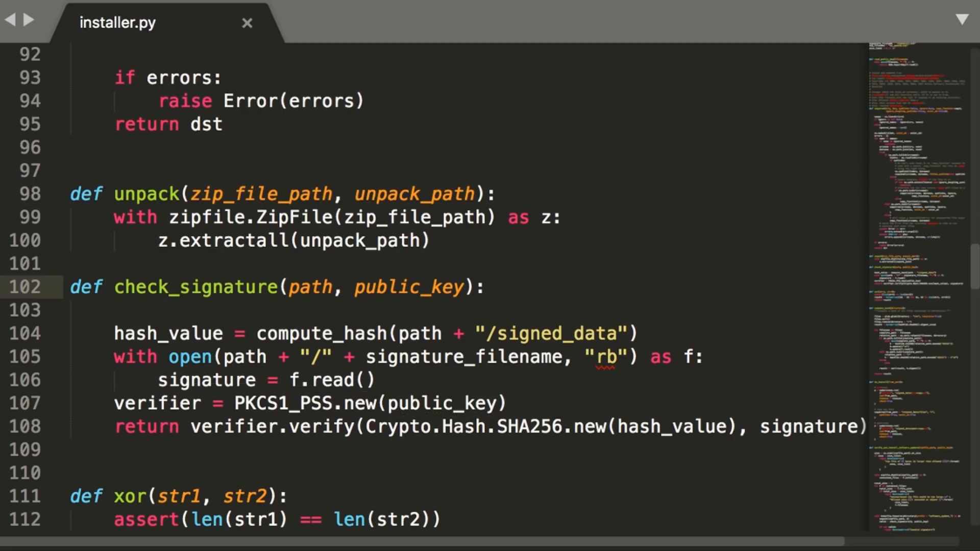
click(115, 287)
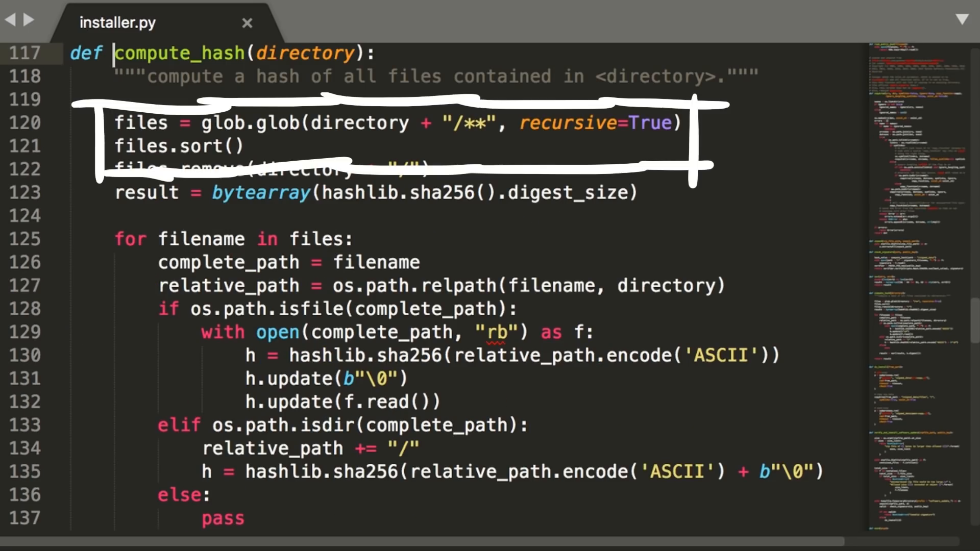
mouse_move(827, 383)
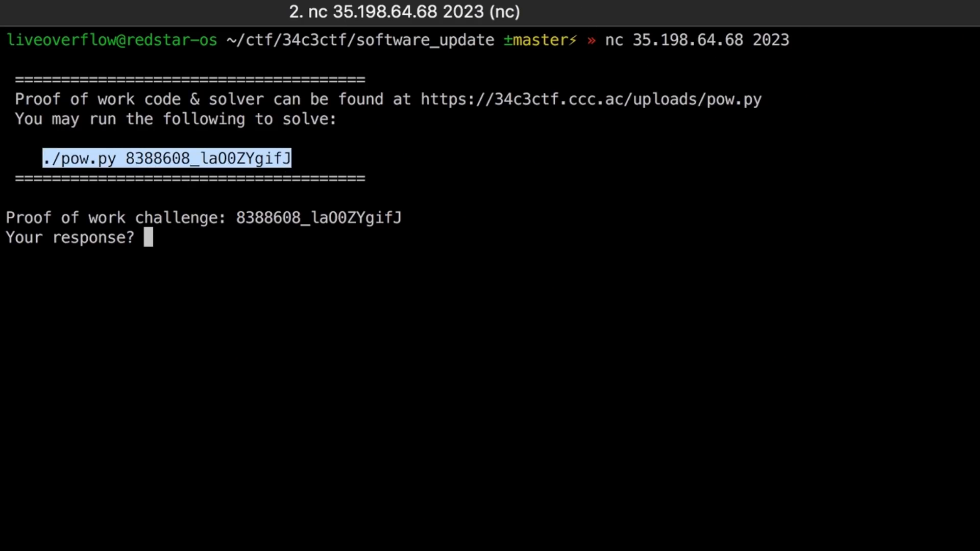
Submit PoW answer 5977159, paste base64 of sw_update.zip, then abort with Ctrl+C
text(5977159)
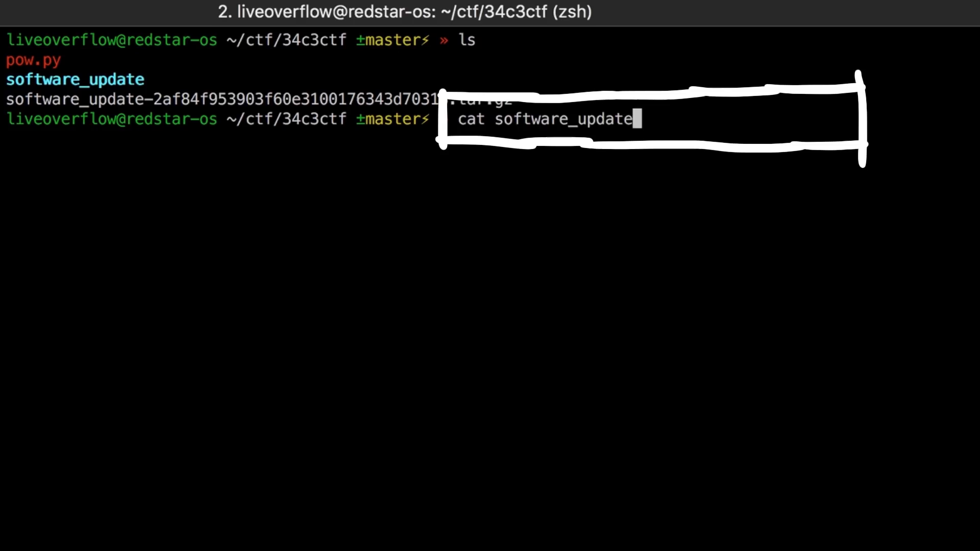
text(/sw_update.zip)
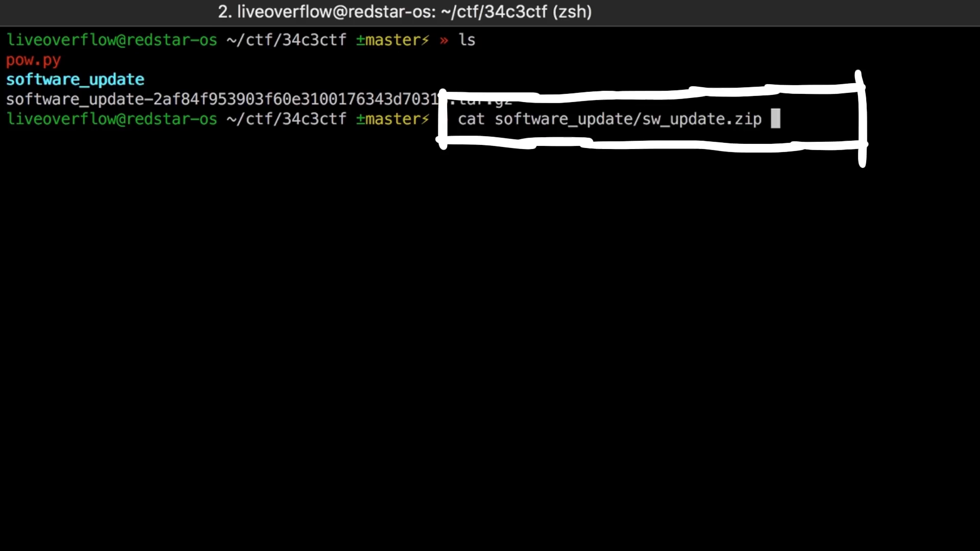
text(| base64)
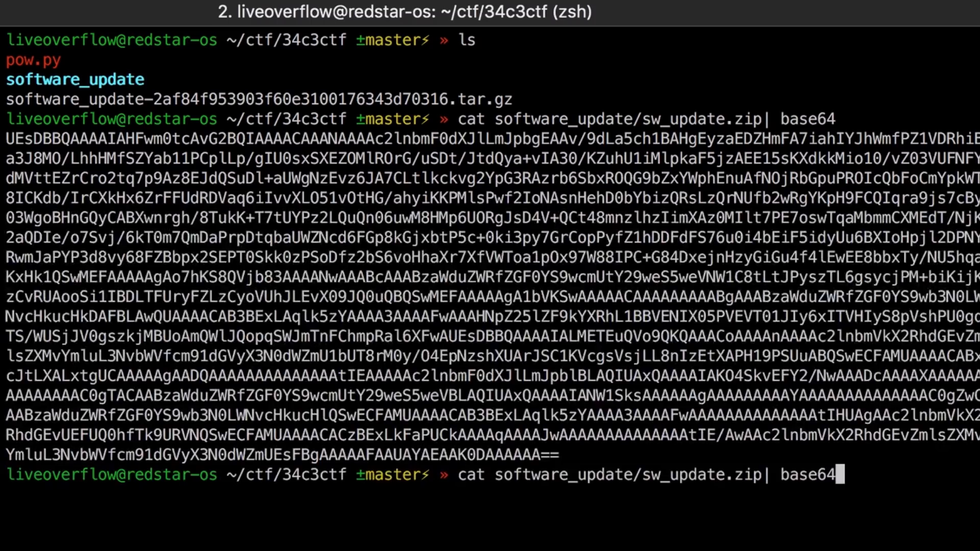
text(| pbco)
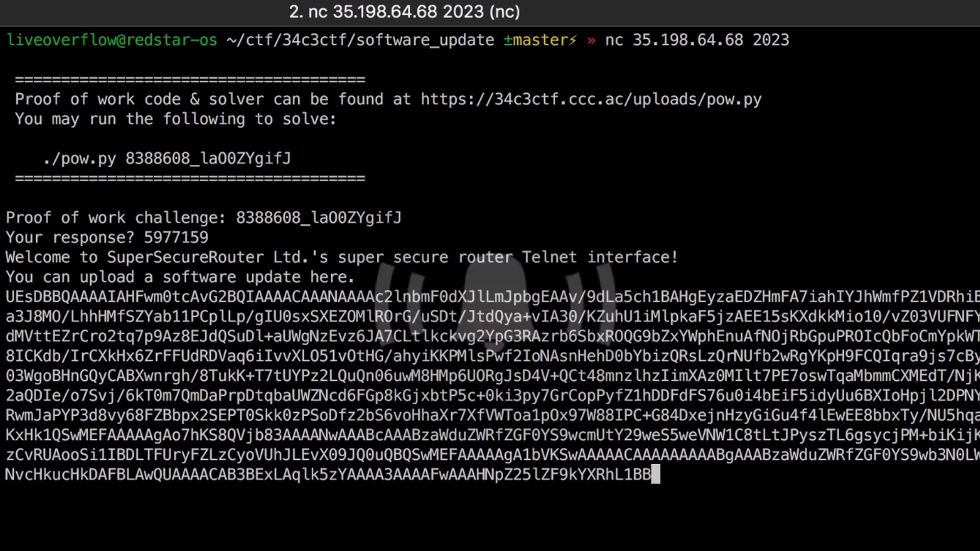
key(ctrl+c)
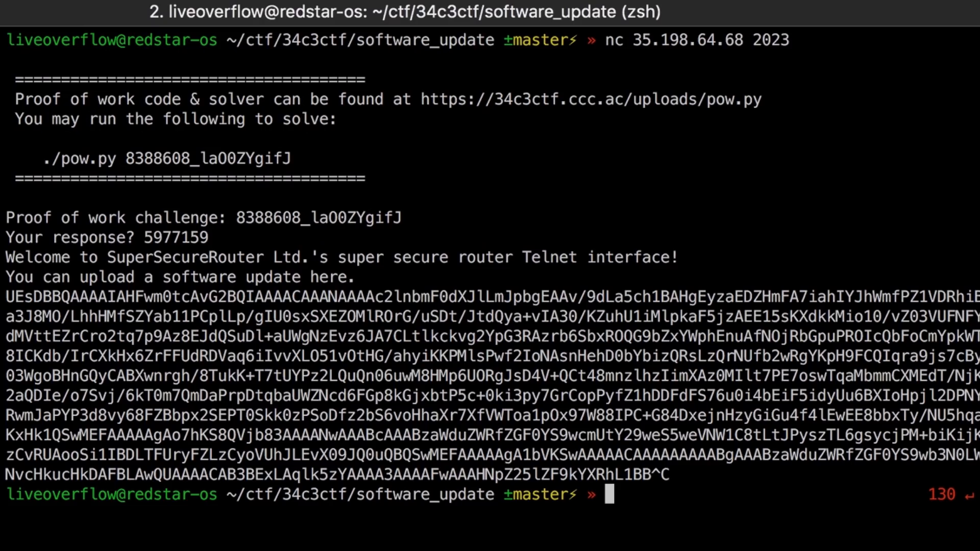
Run cat - and type lines such as 'echo' to see stdin echoed back
text(cat -)
text(hello)
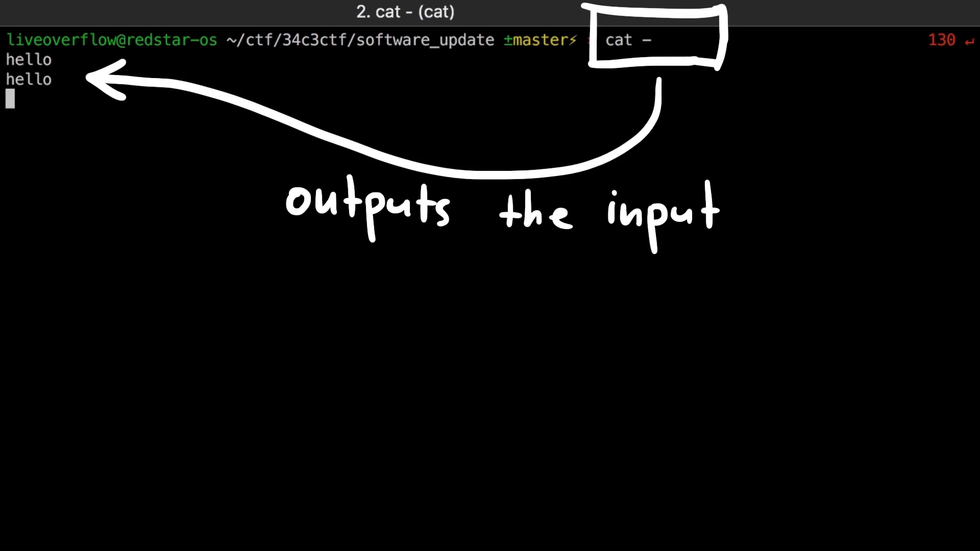
text(echo)
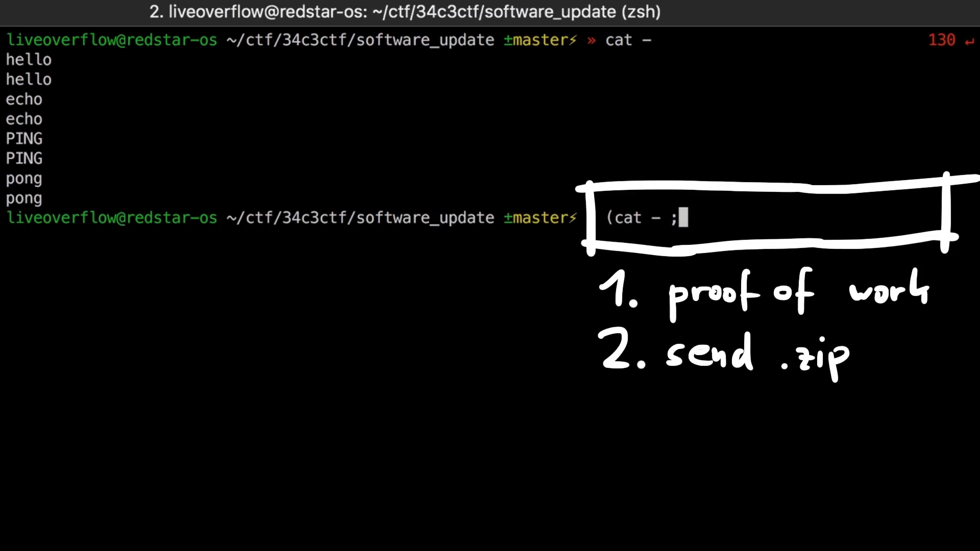
Run (cat - ; cat sw_update.zip | base64) | nc 35.198.64.68 2023
text(cat sw_)
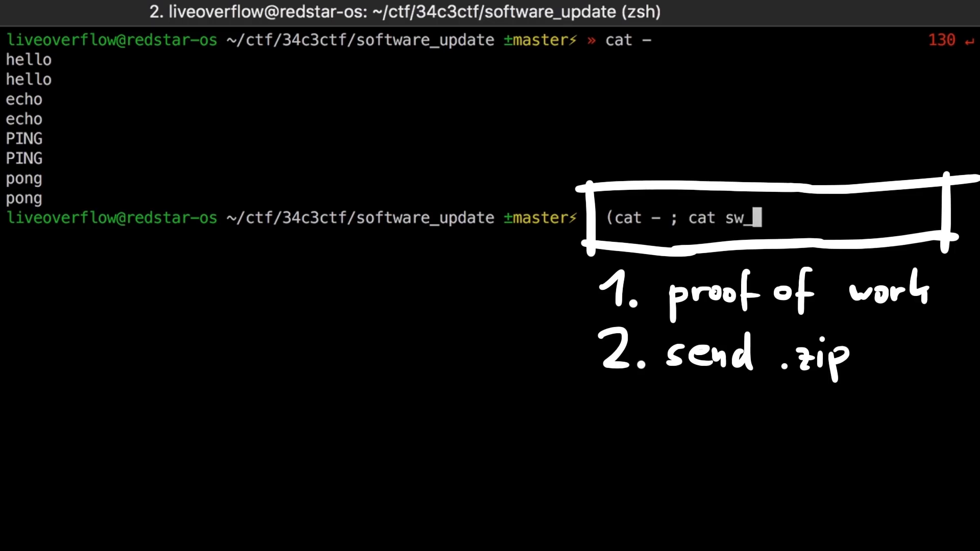
text(update.zip)
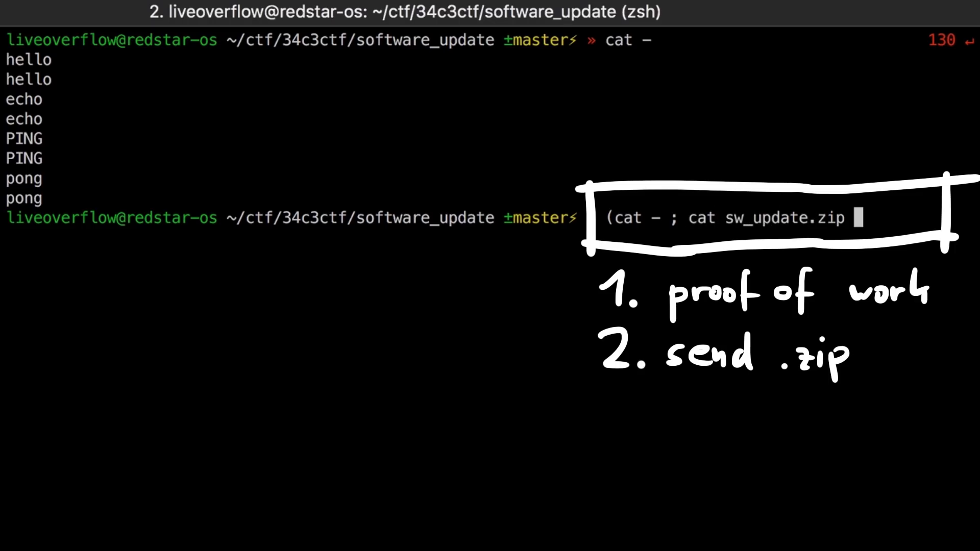
text(| base64) |)
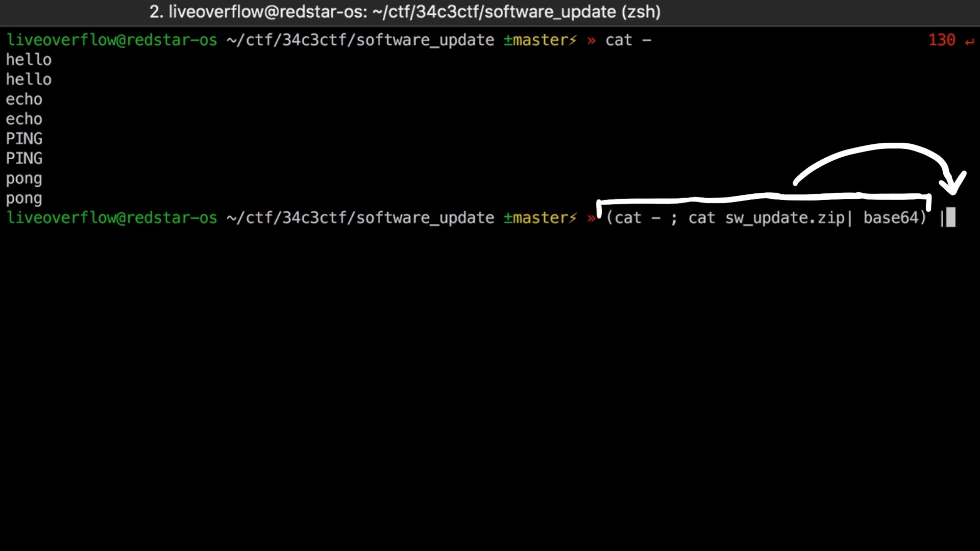
text(nc 35.198.64.68 2023)
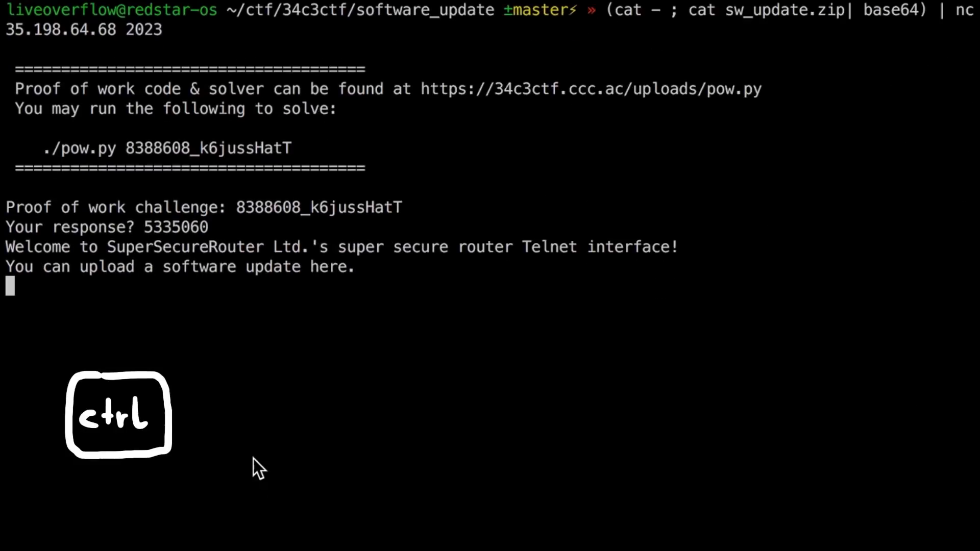
key(ctrl+d)
text(openssl pkey -inform DER -in public_key.der -pubin -text)
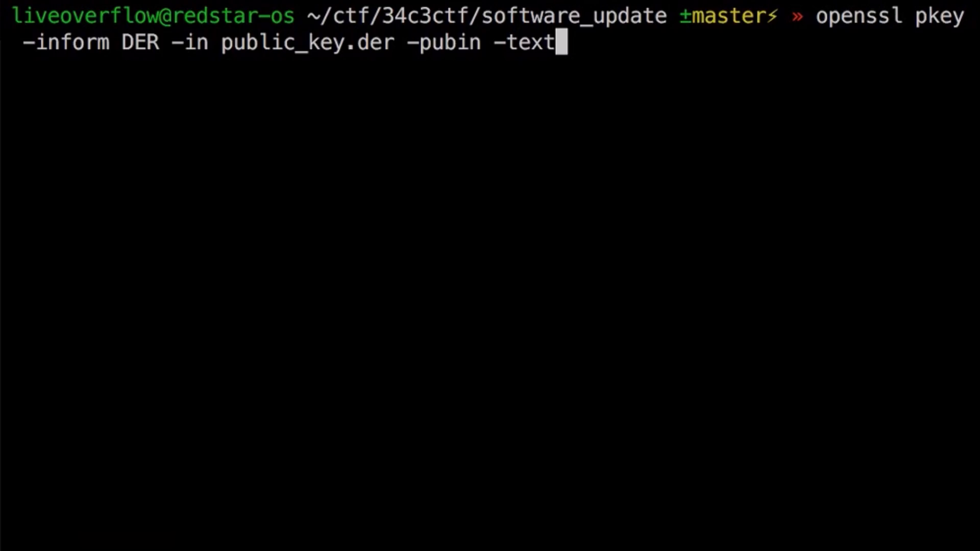
Run the openssl command to print the public key's parameters
key(Return)
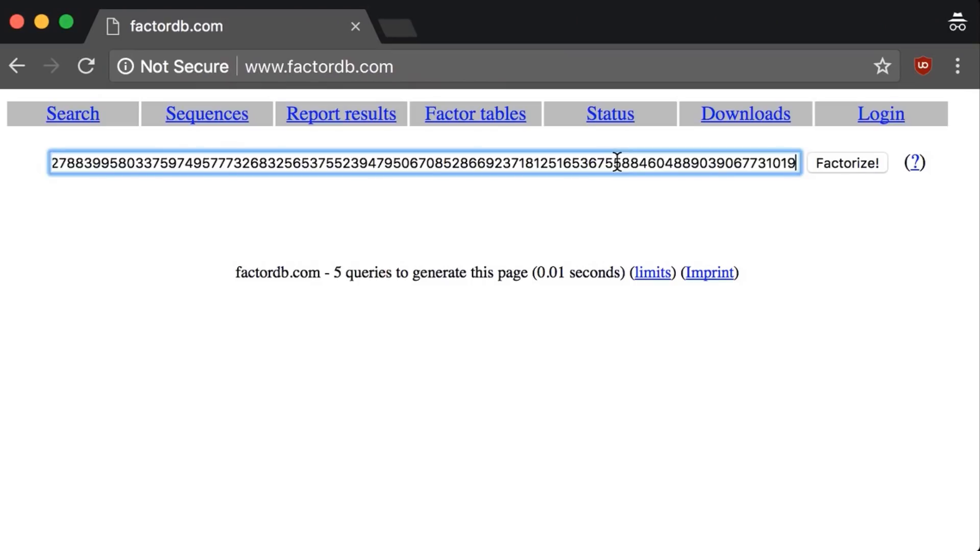
Submit the modulus for factorization, then scroll Google's results for 'PKCS1 PSS attack'
click(847, 163)
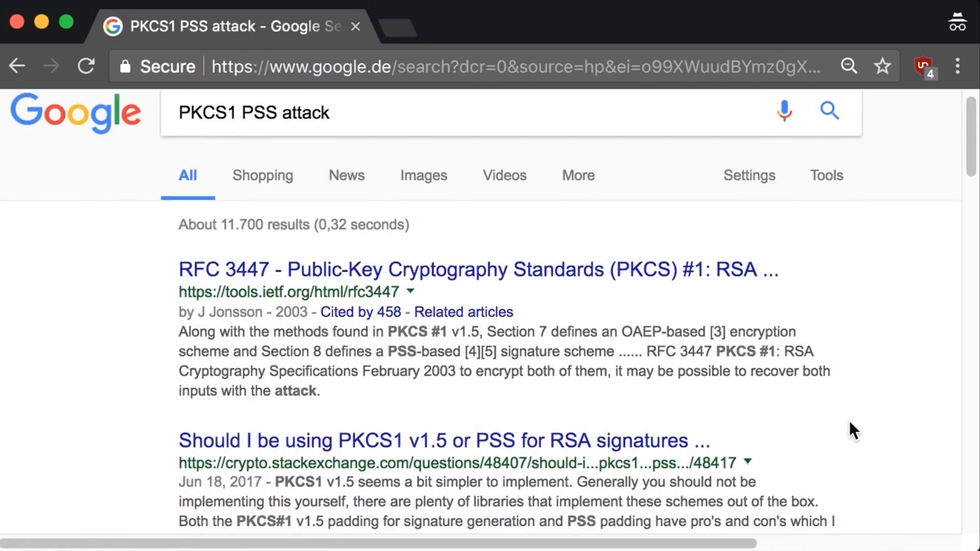
scroll(down, 3)
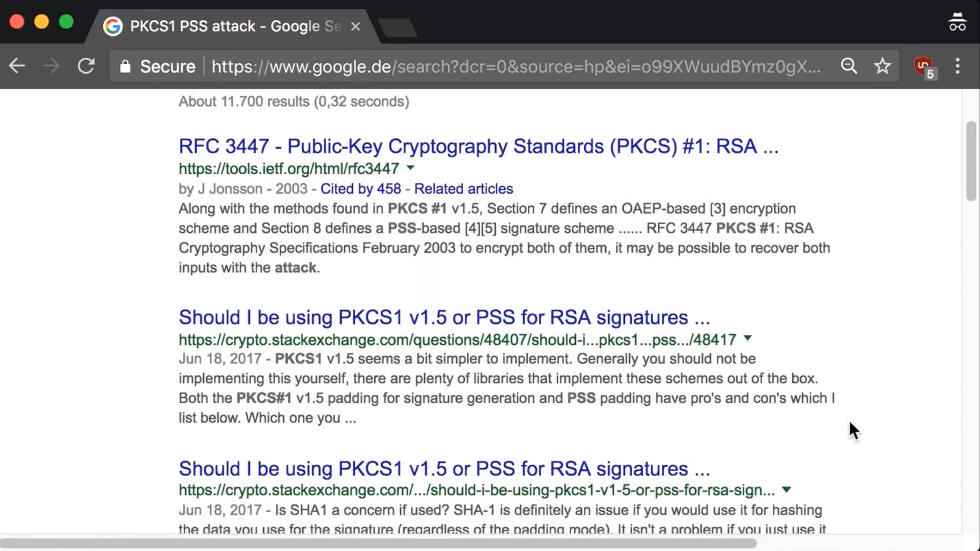
scroll(down, 3)
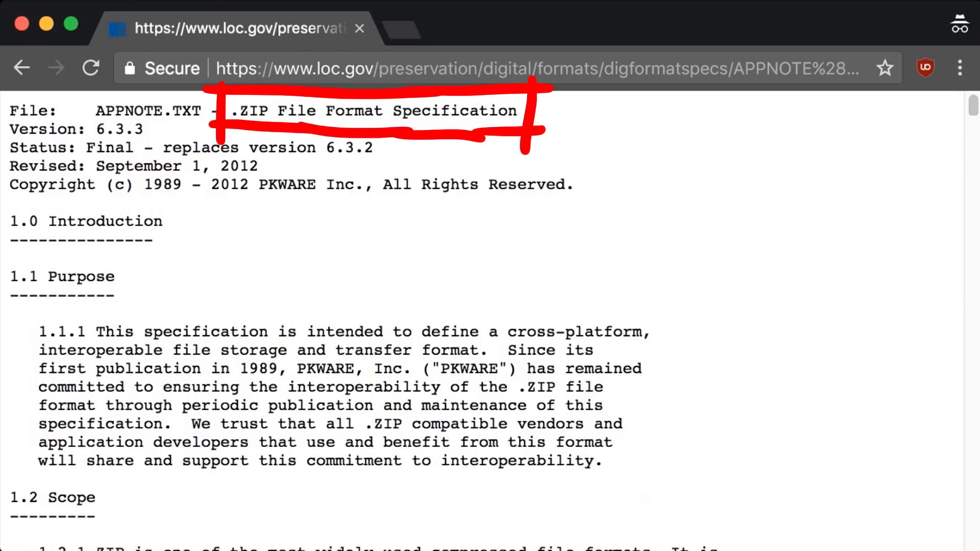
Find 'symbolic' in the APPNOTE.TXT ZIP file format specification
text(symbolic)
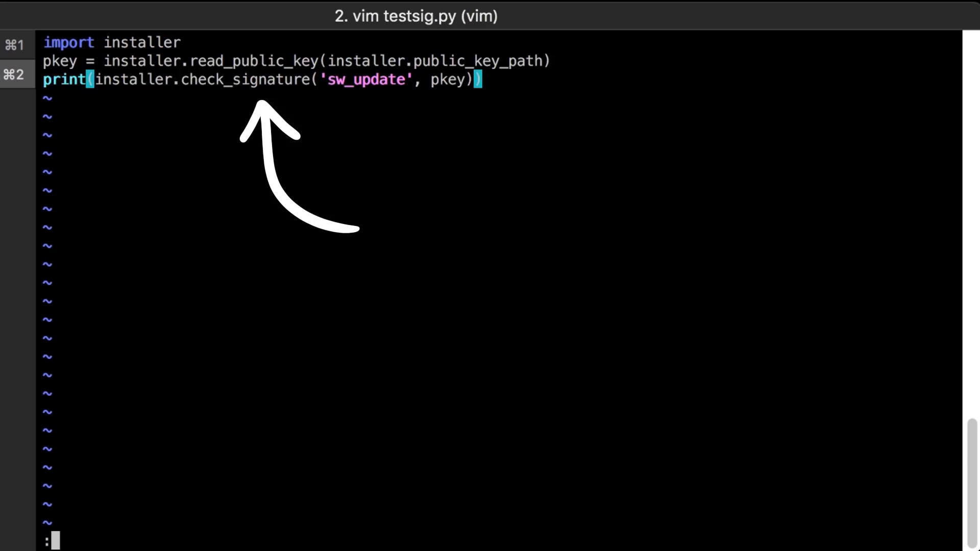
Save testsig.py with :wq and quit installer.py after adding compute_hash prints
text(:wq)
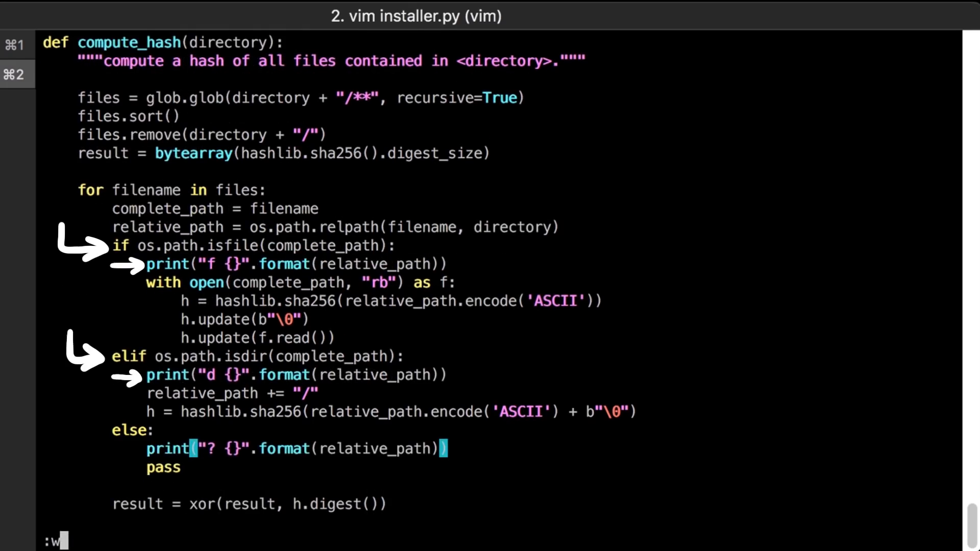
text(q)
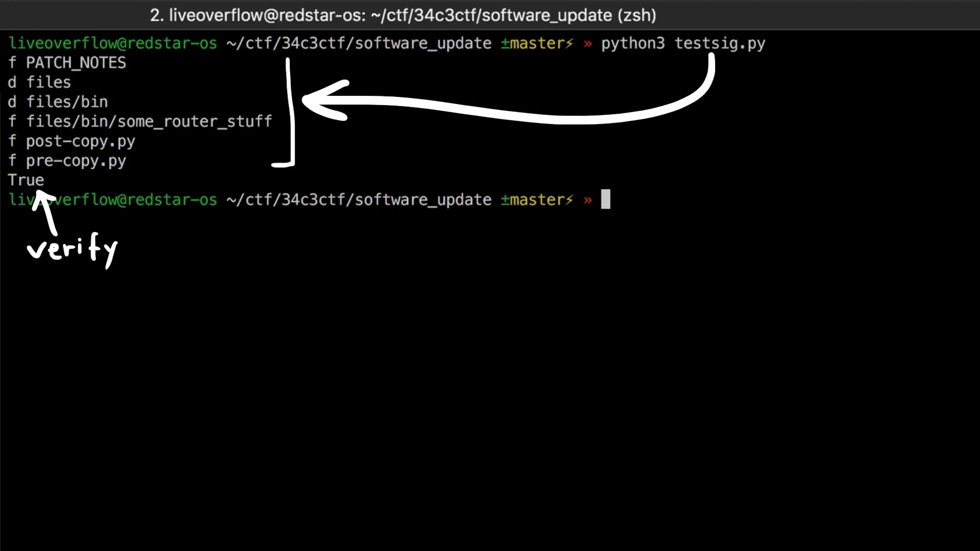
Symlink test_link1 to /etc/passwd, then remove sw_update/signed_data/test_link1
text(ln -s /etc/passwd sw_update/signed_data/test_link1)
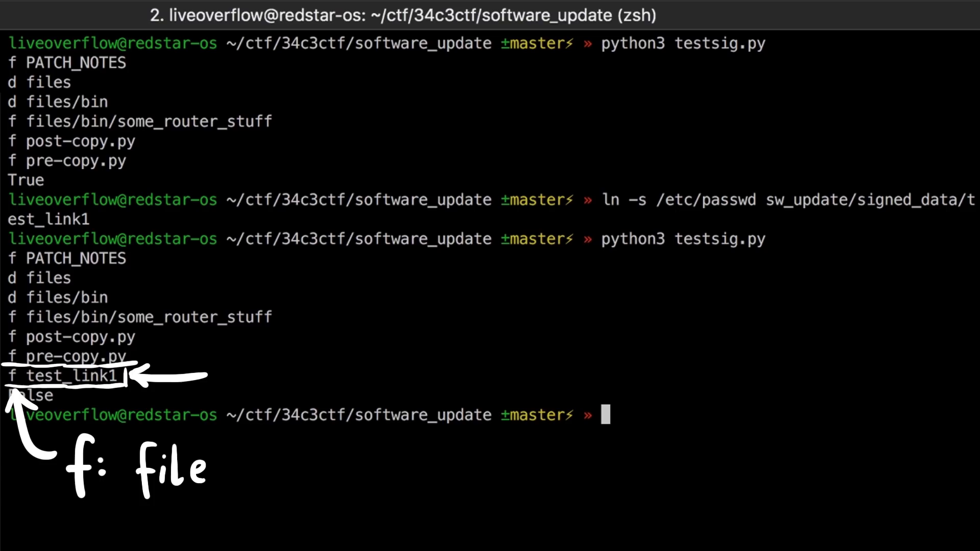
text(rm)
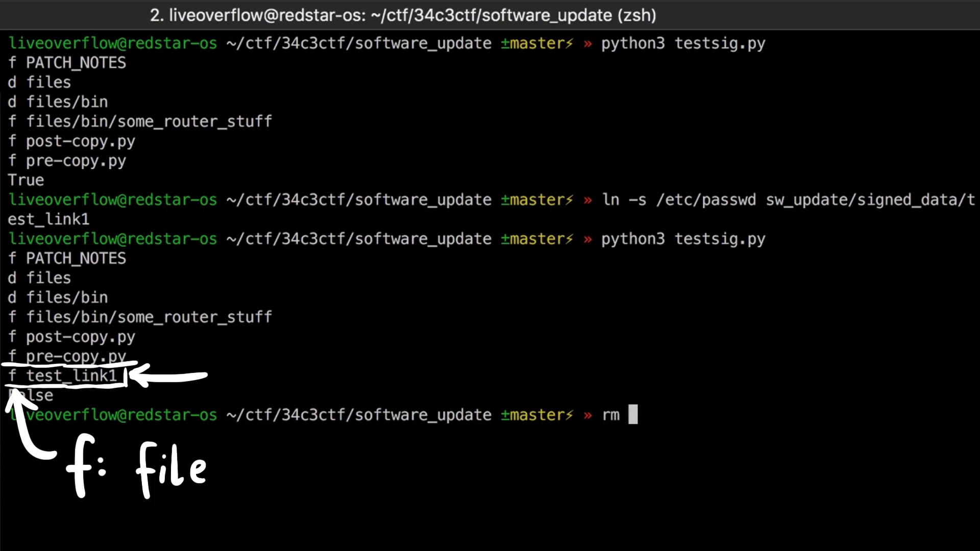
text(sw_update/signed_data/test_link1)
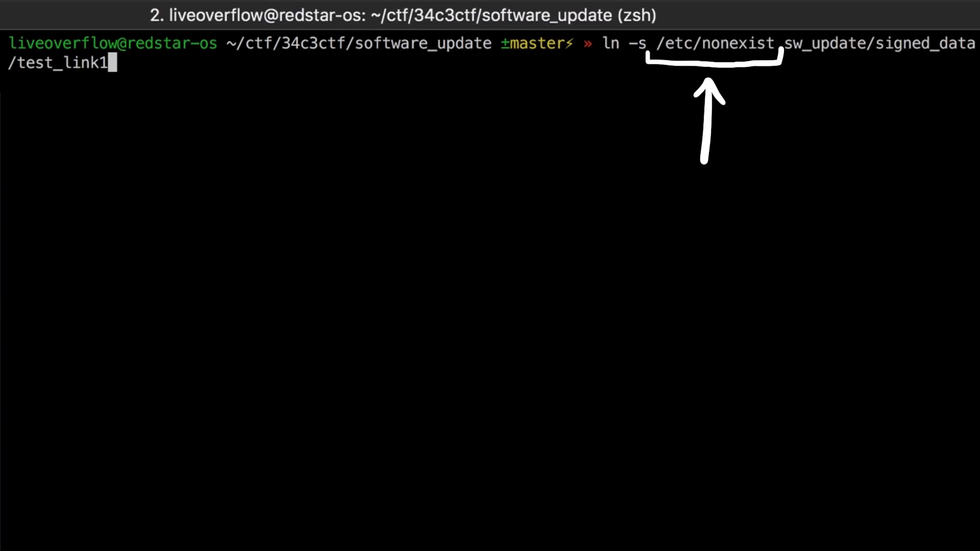
Run python3 testsig.py with test_link1 pointing to /etc/nonexist
text(python)
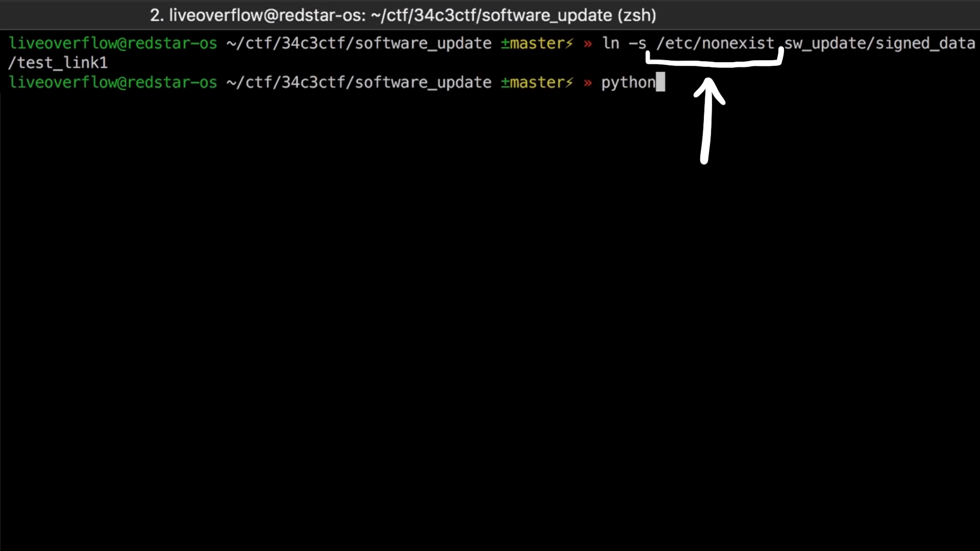
text(3 testsig.py)
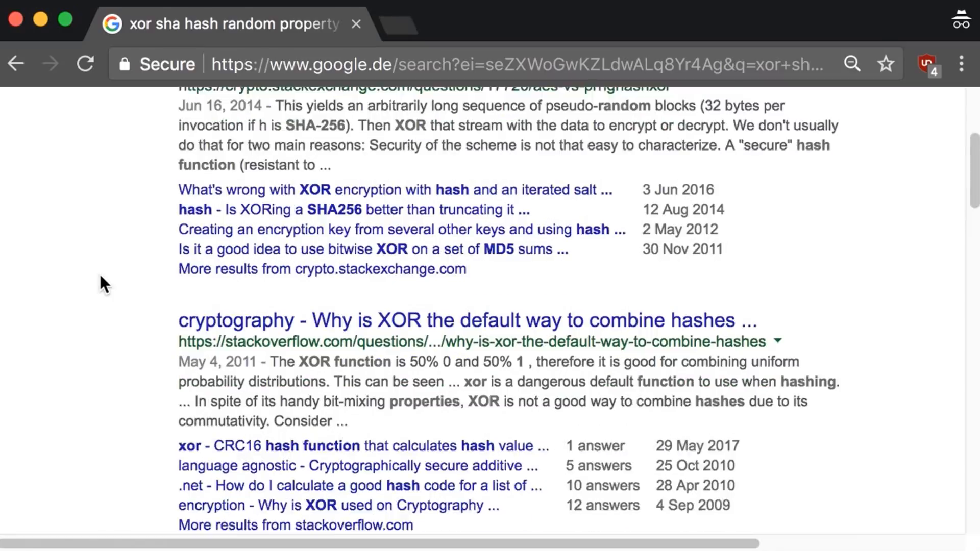
Open the Stack Overflow question on combining hashes with XOR and view its answer
click(467, 320)
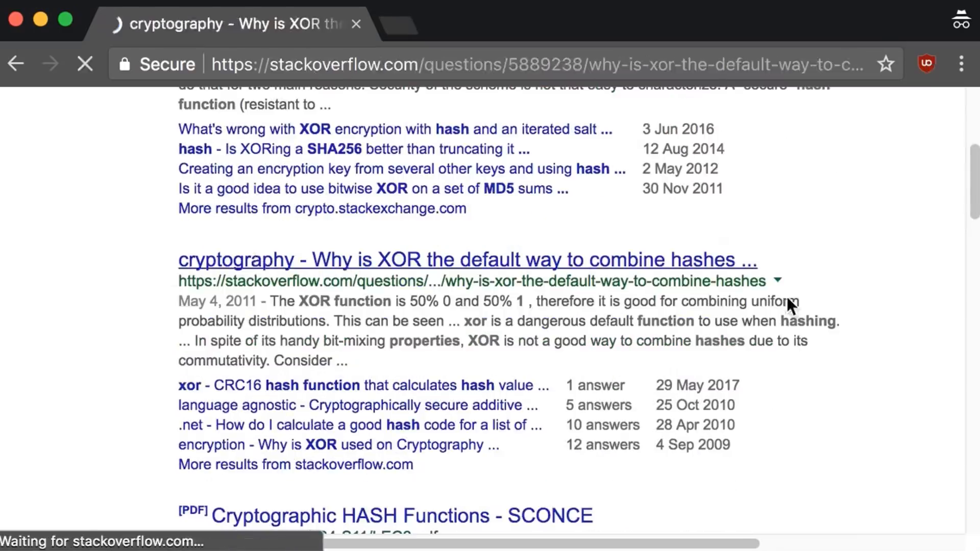
click(467, 259)
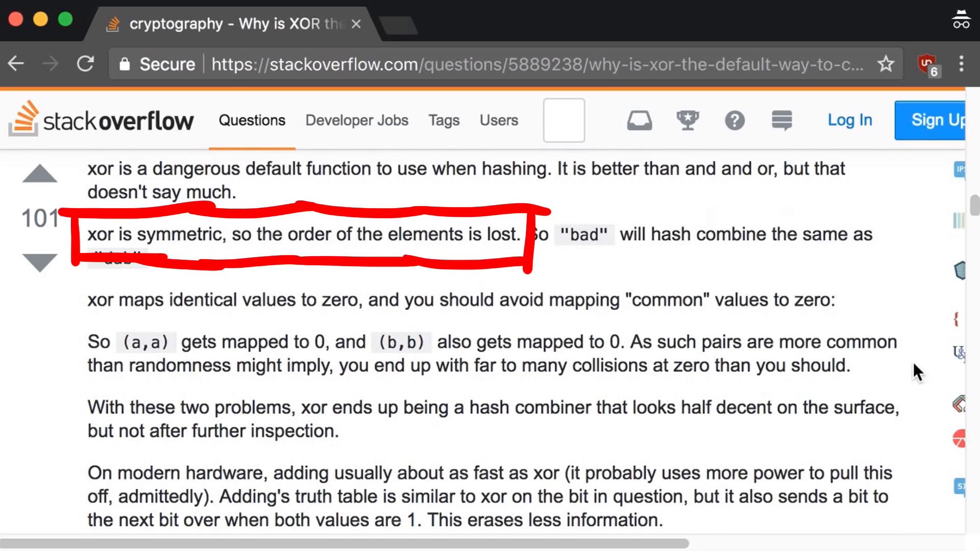